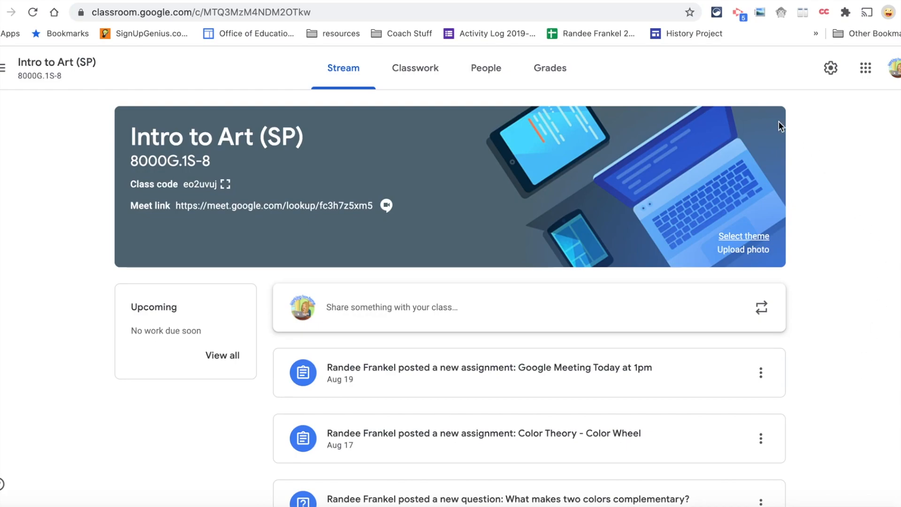
mouse_move(339, 131)
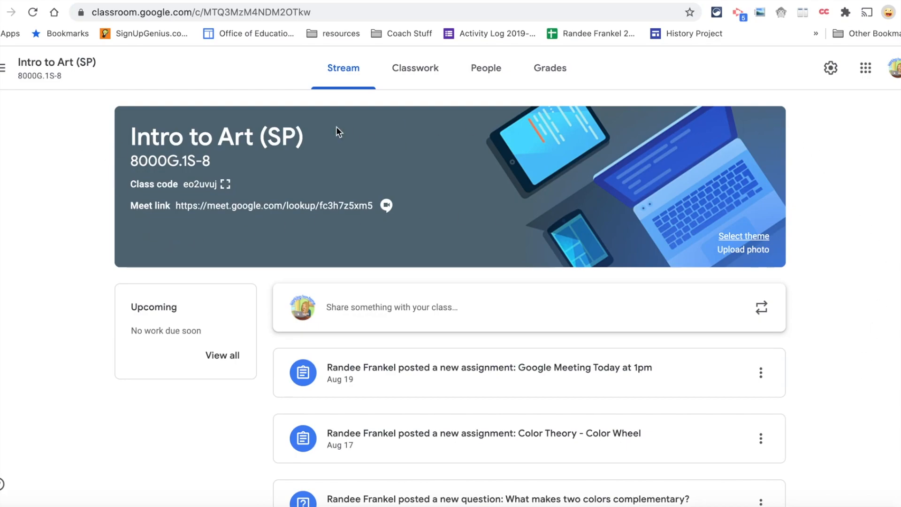
mouse_move(273, 104)
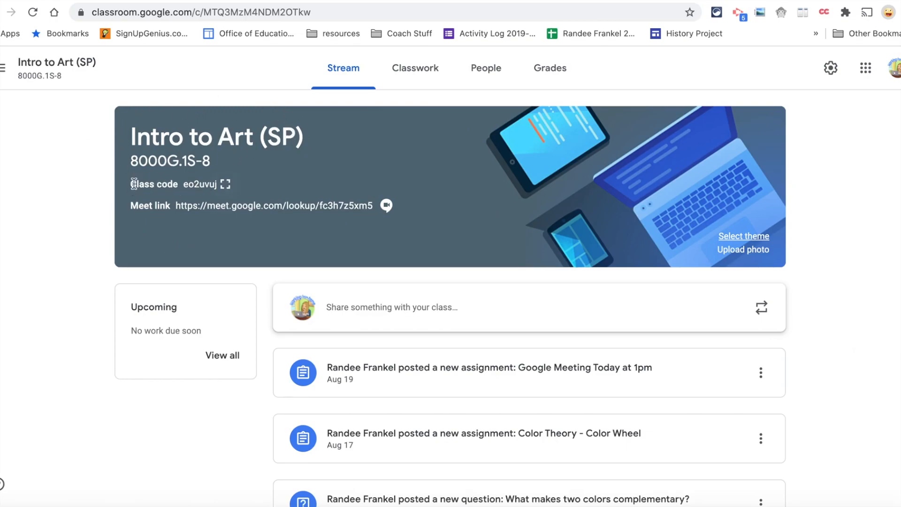
- View the enlarged class code, then apply the Arts colour-swatch and stencil theme
left_click(224, 184)
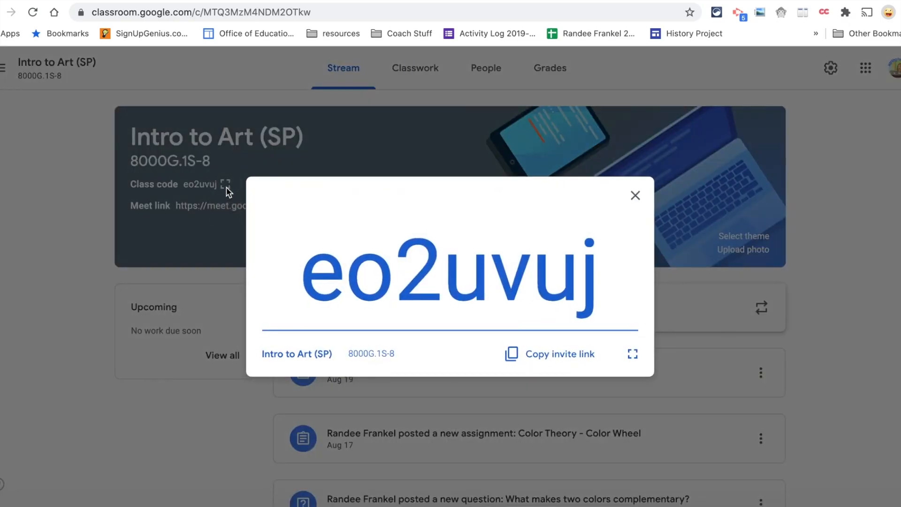
mouse_move(566, 221)
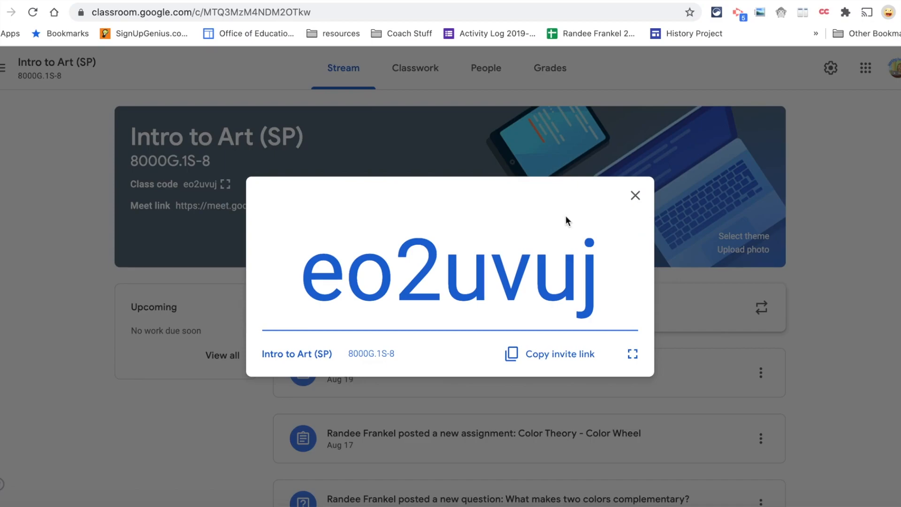
mouse_move(567, 222)
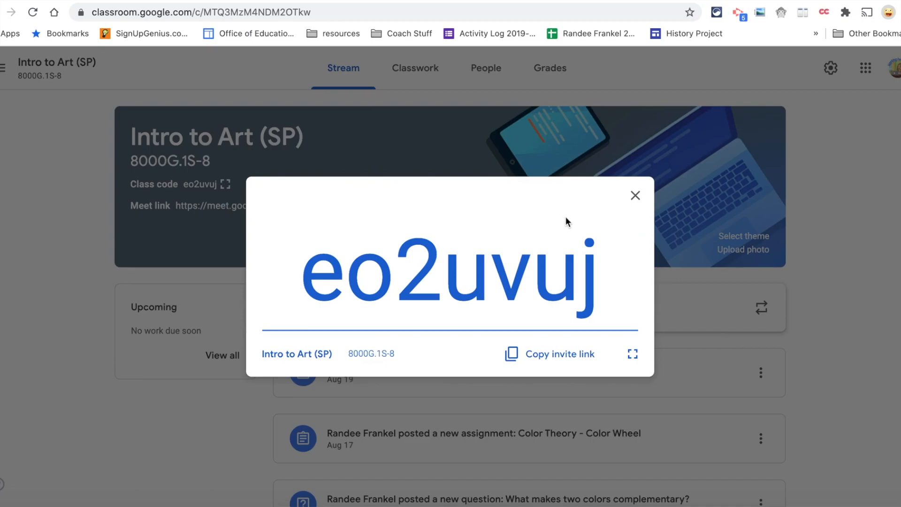
mouse_move(602, 228)
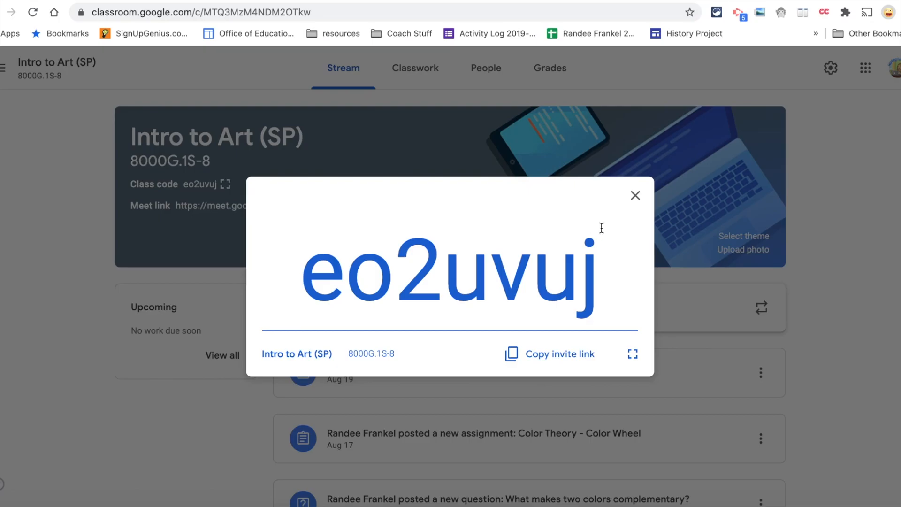
left_click(635, 196)
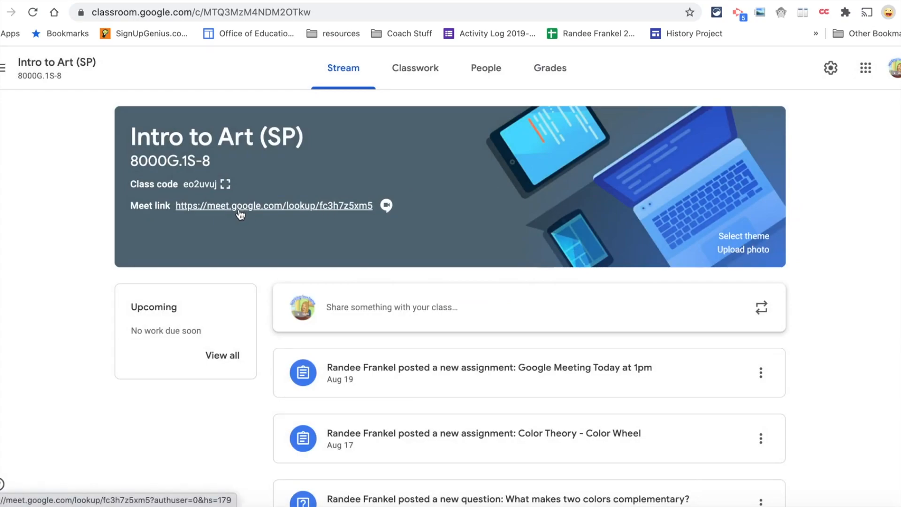
mouse_move(761, 226)
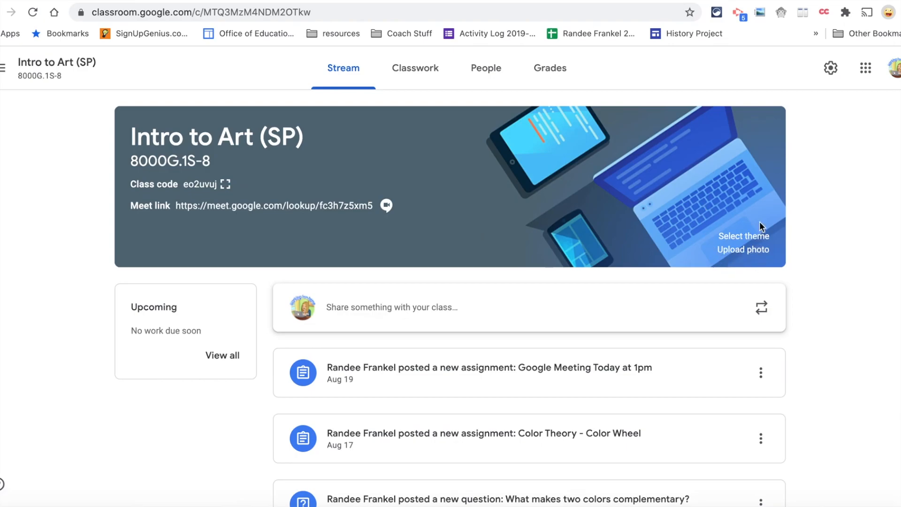
mouse_move(743, 249)
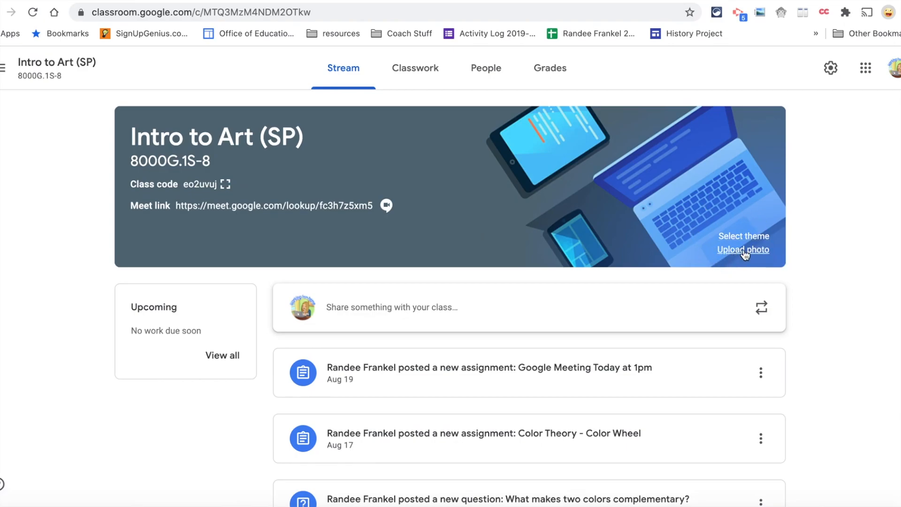
left_click(743, 235)
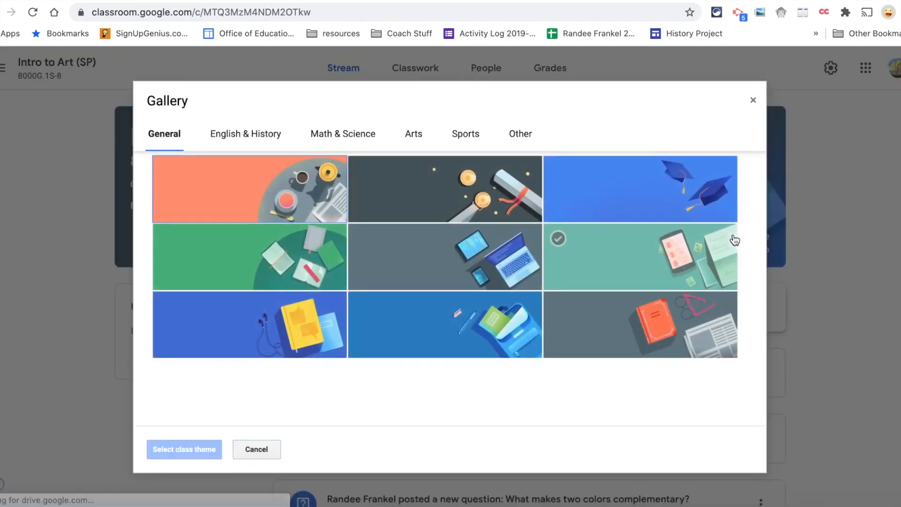
left_click(413, 133)
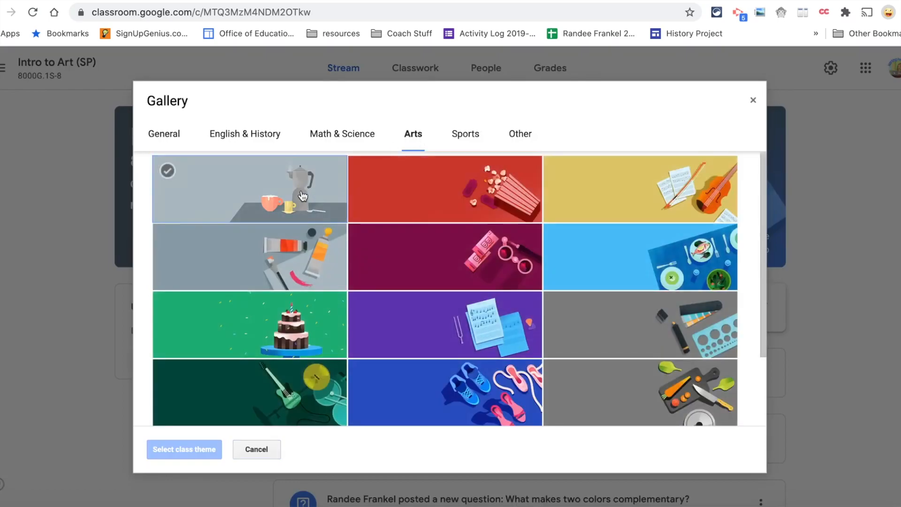
left_click(639, 324)
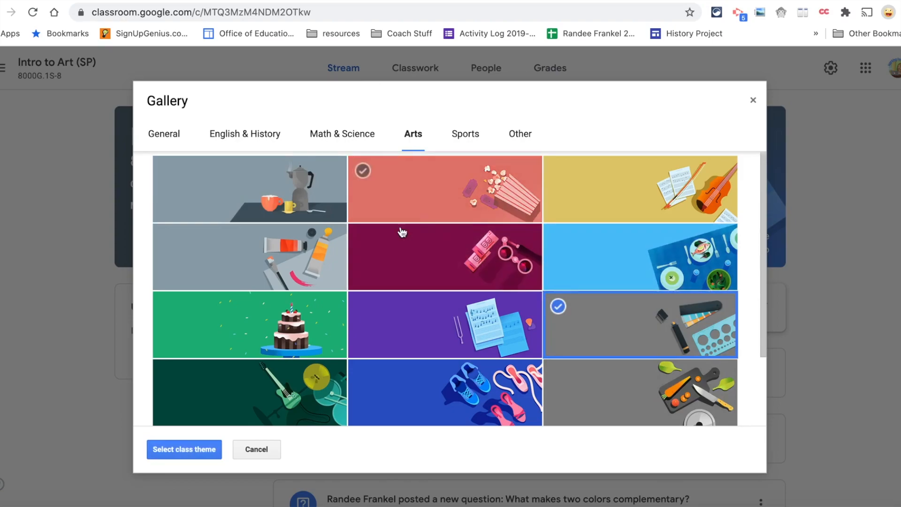
left_click(184, 448)
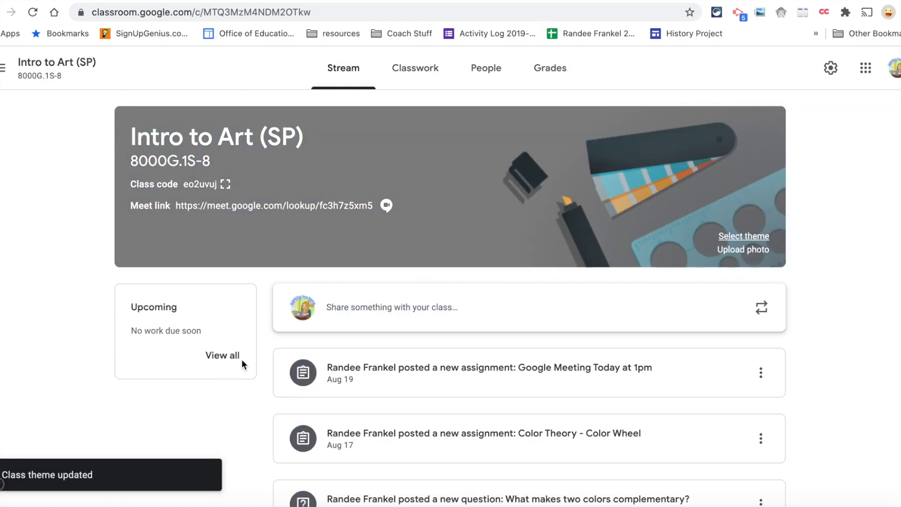
mouse_move(179, 276)
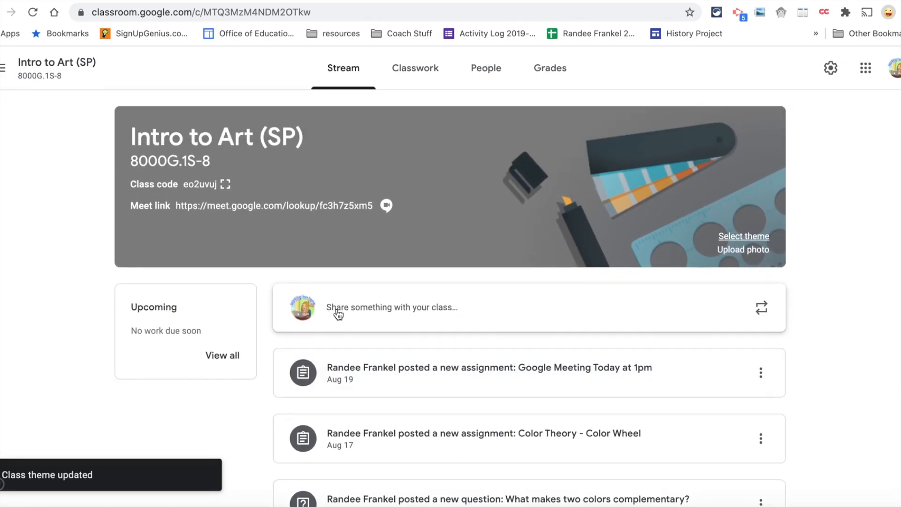
mouse_move(448, 310)
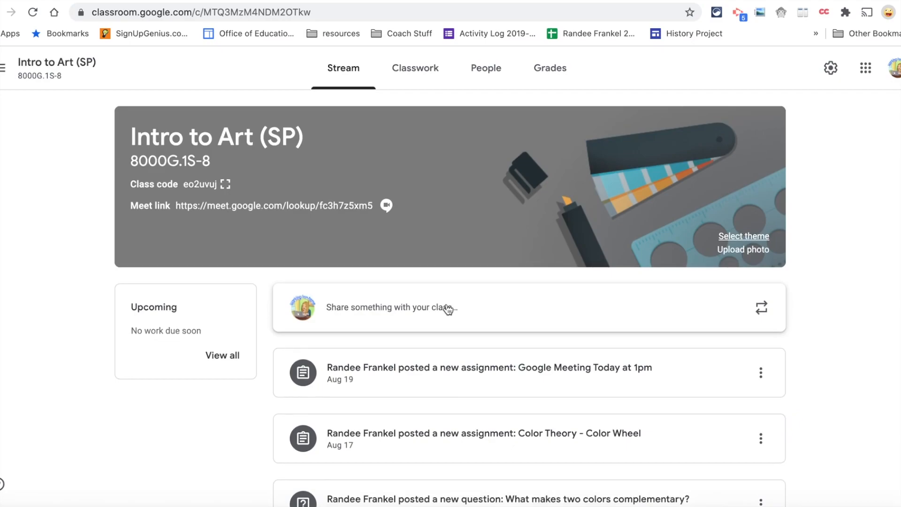
mouse_move(455, 323)
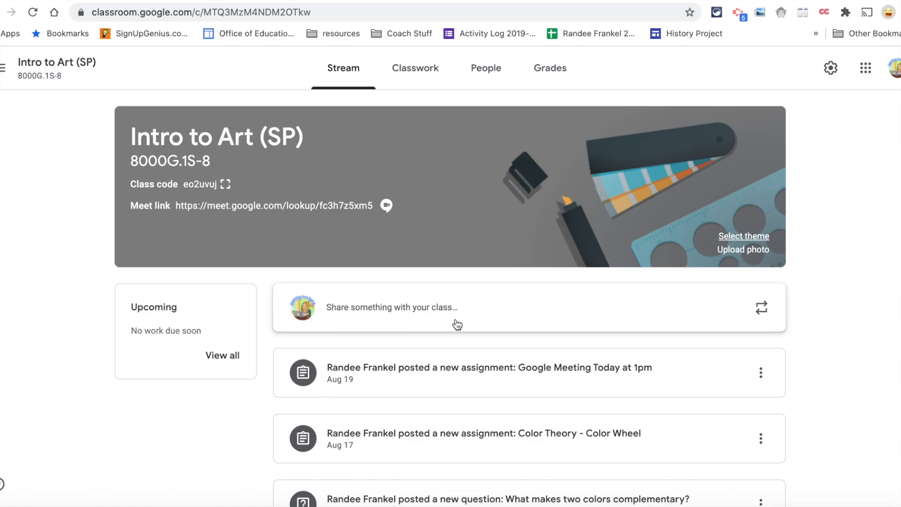
mouse_move(412, 314)
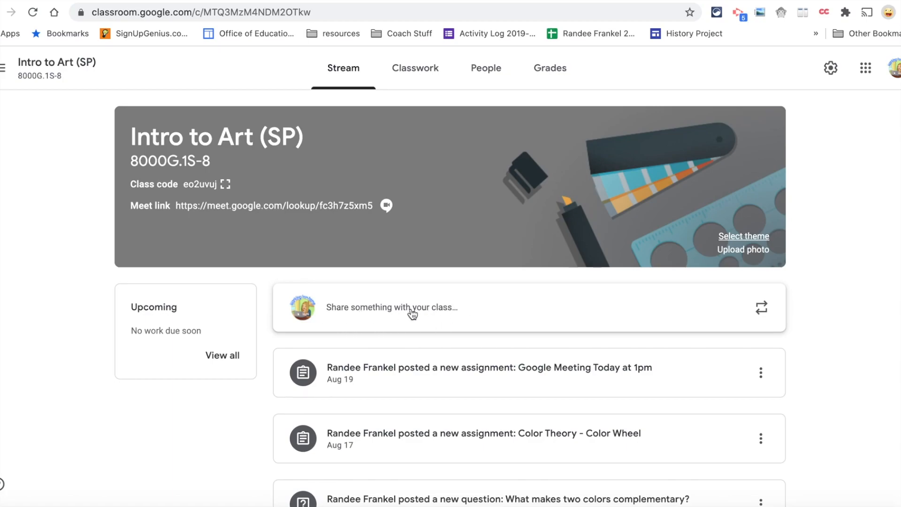
- Draft the announcement 'Please share your tips for working virtually.' for all students
left_click(392, 307)
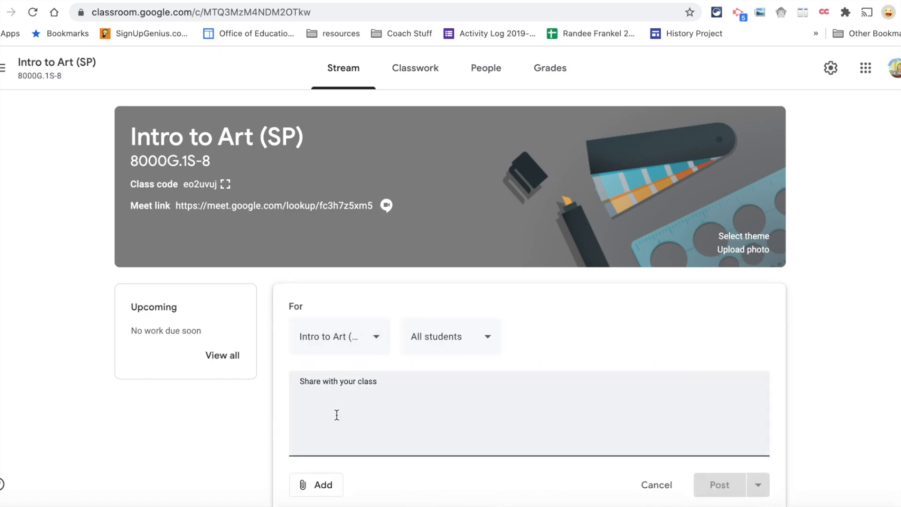
type("Please share your tips for working virtually.")
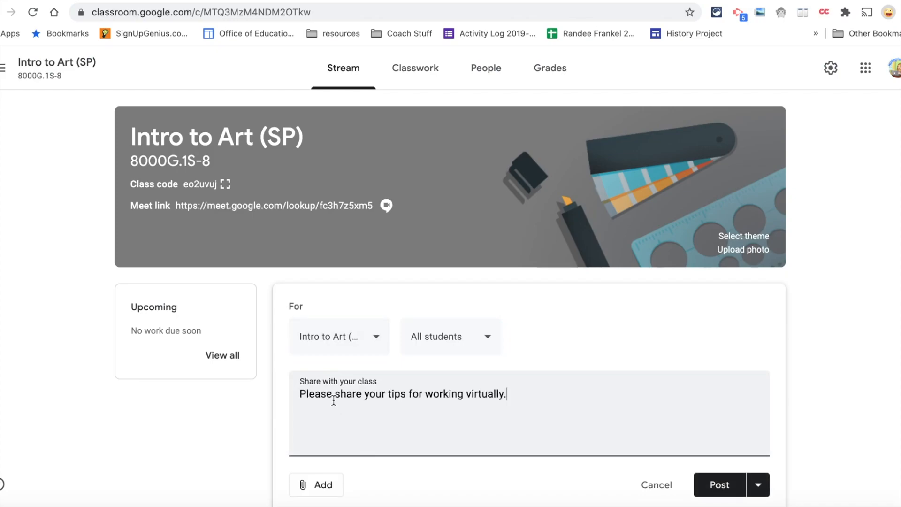
left_click(338, 336)
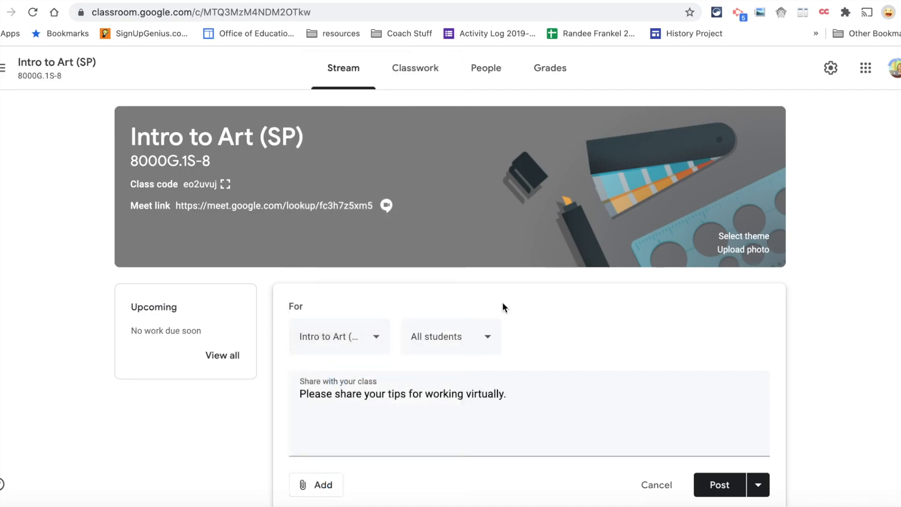
left_click(450, 336)
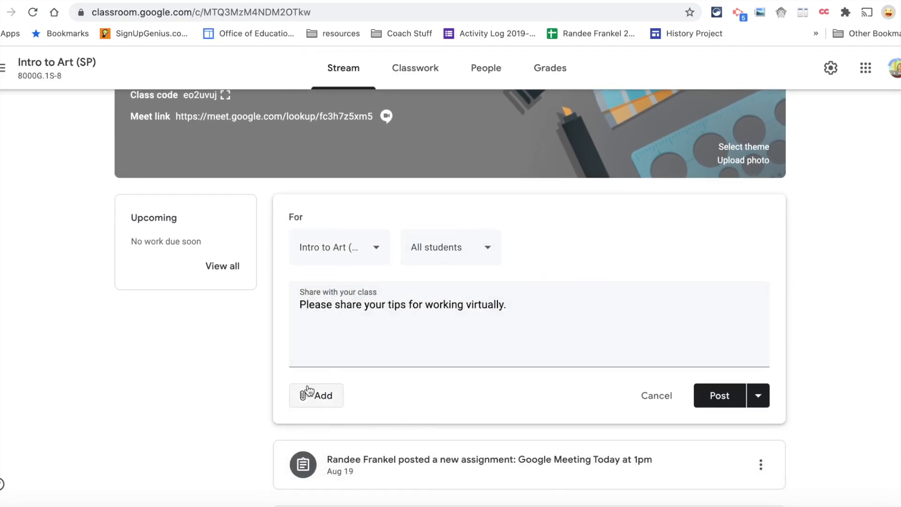
left_click(316, 395)
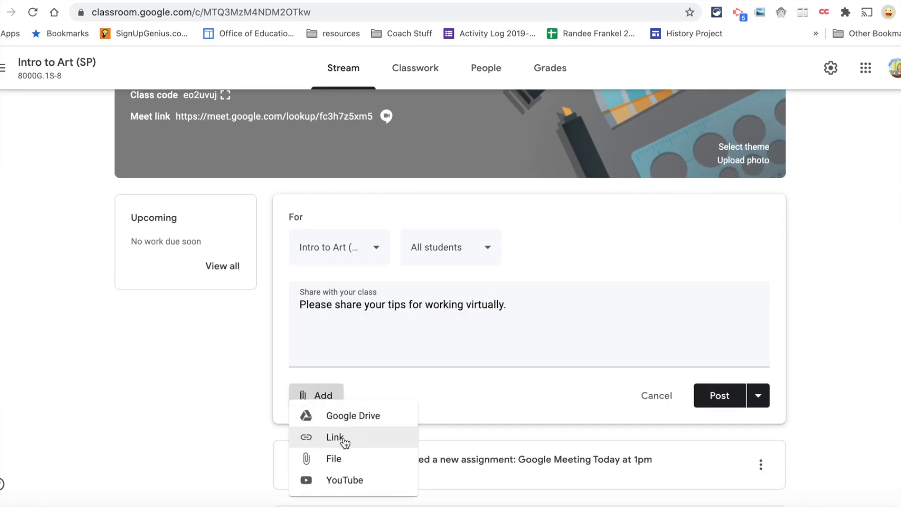
mouse_move(301, 453)
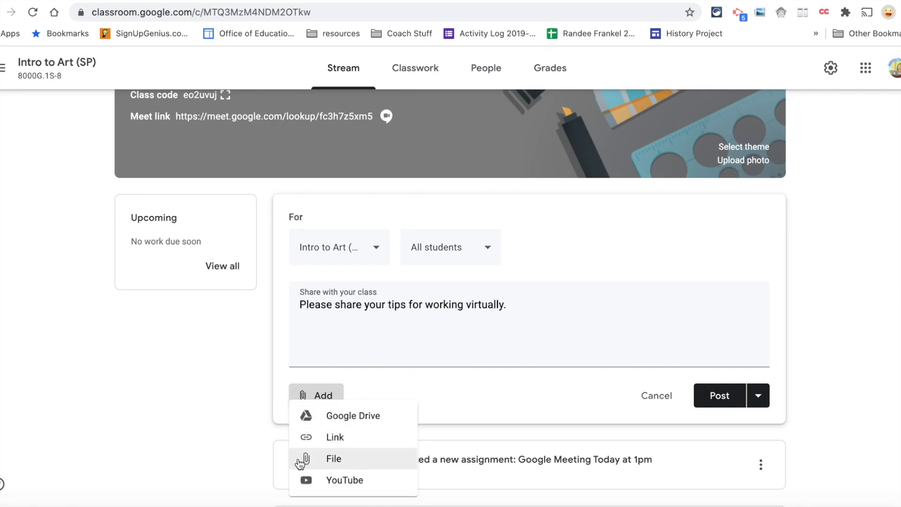
mouse_move(402, 471)
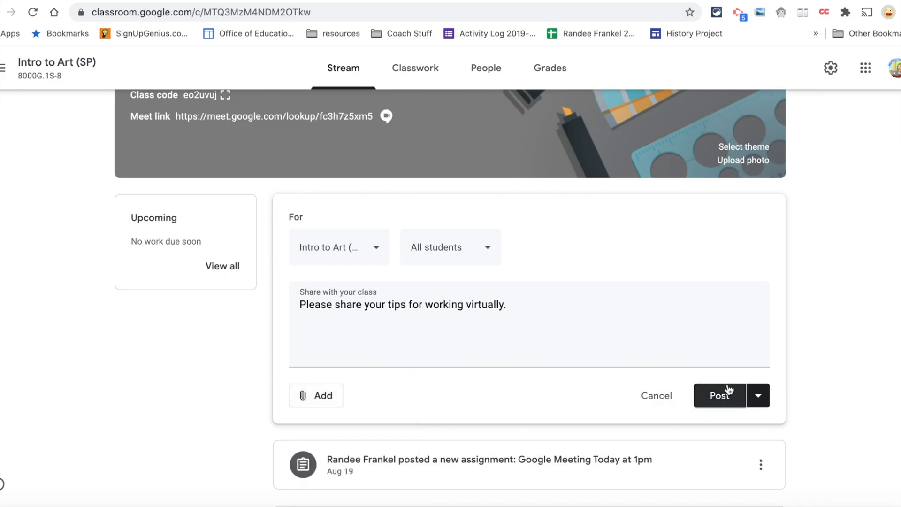
mouse_move(758, 401)
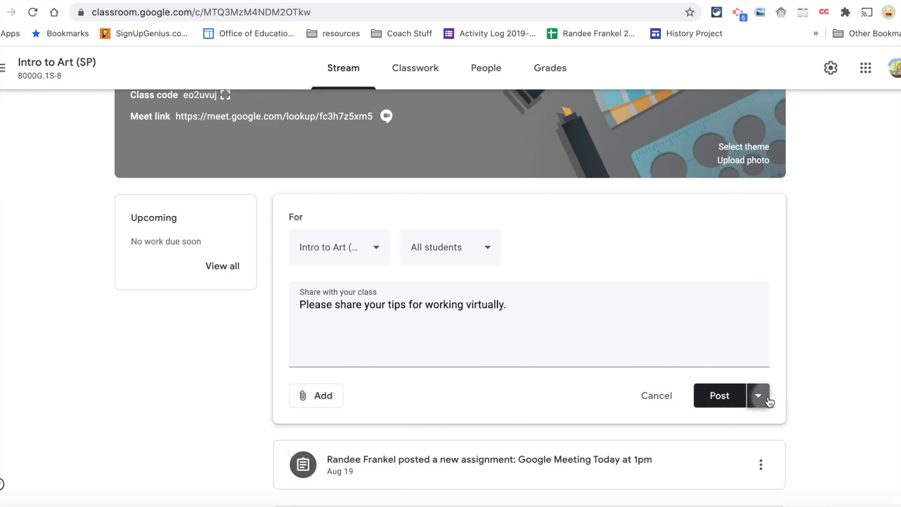
- Publish the tips announcement to the stream immediately using the Post option
left_click(759, 395)
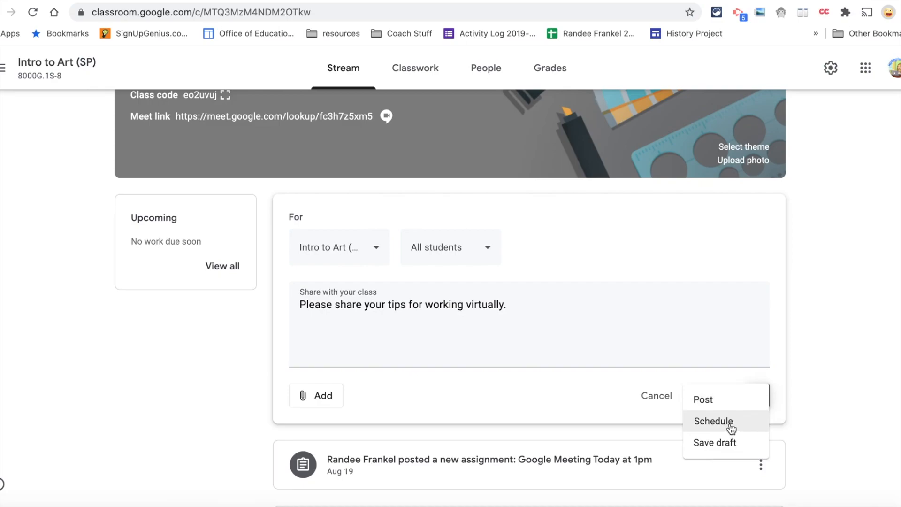
mouse_move(731, 432)
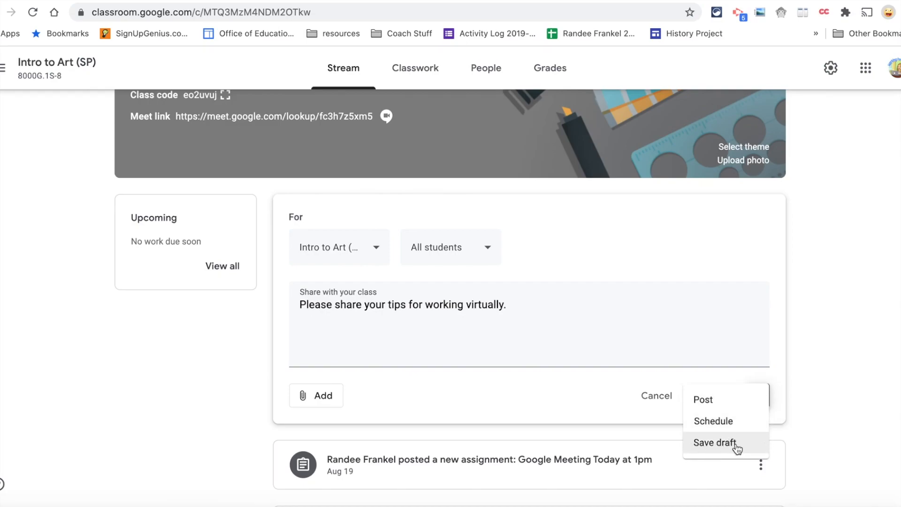
mouse_move(702, 399)
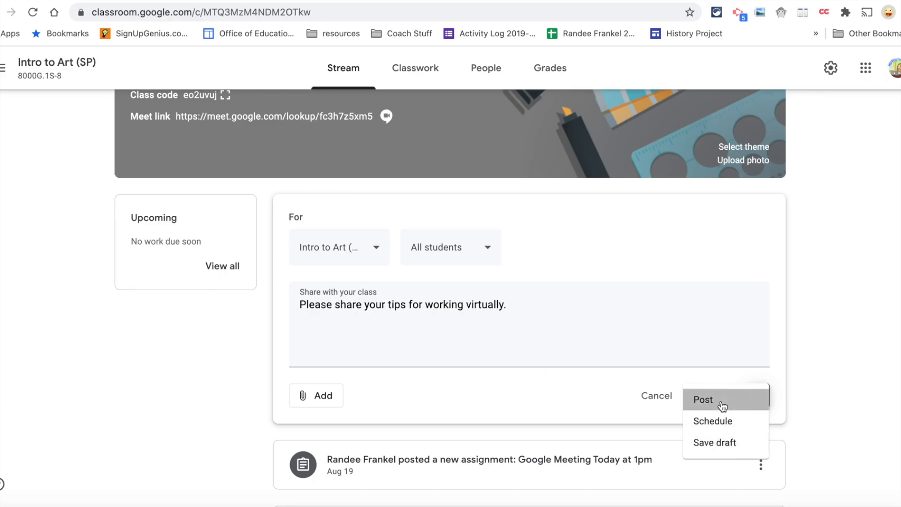
left_click(703, 399)
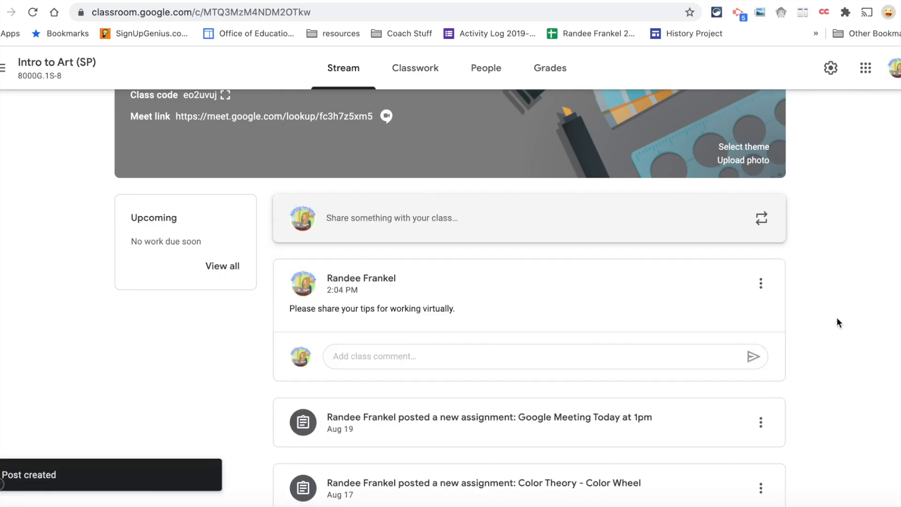
mouse_move(471, 319)
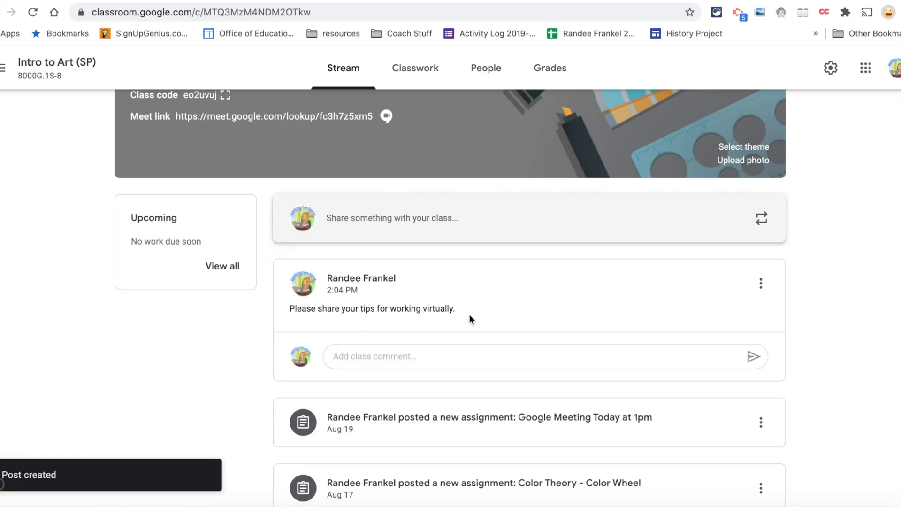
- Check the new announcement's menu, then open the complementary colors question's three-dot menu
left_click(500, 356)
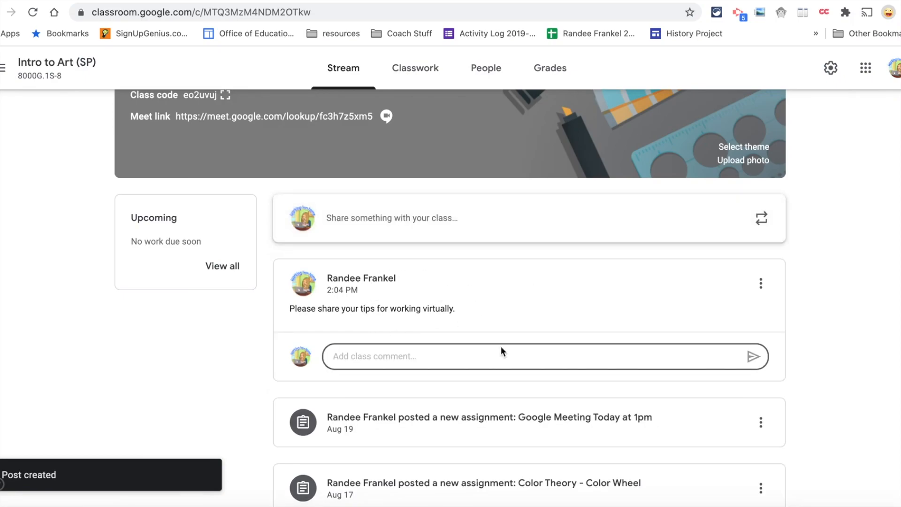
mouse_move(536, 352)
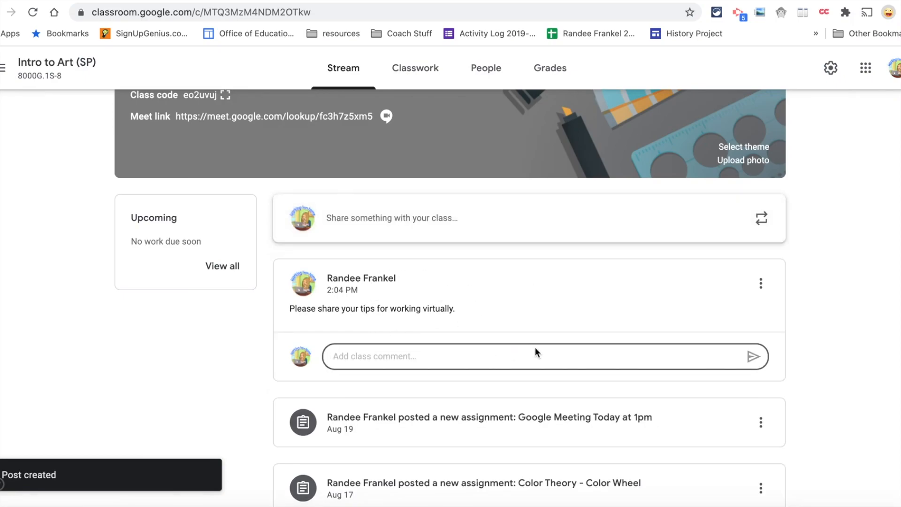
left_click(759, 283)
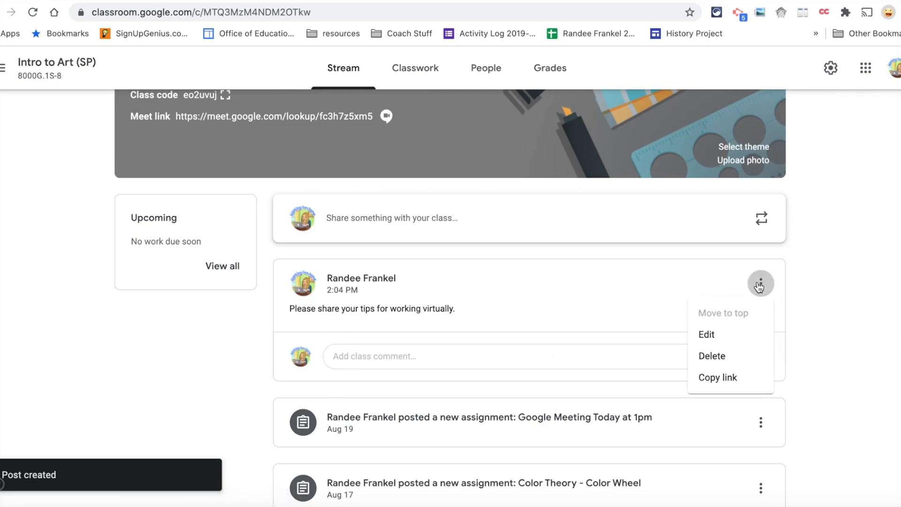
mouse_move(706, 335)
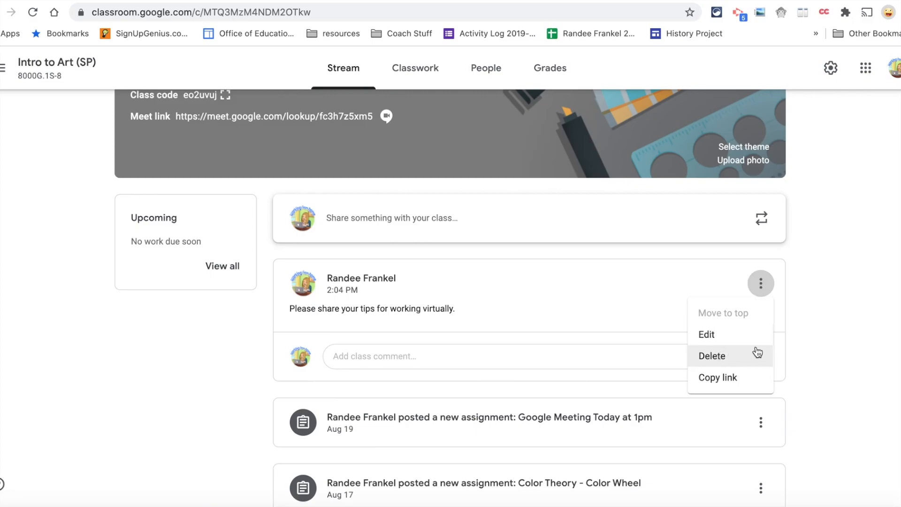
mouse_move(736, 376)
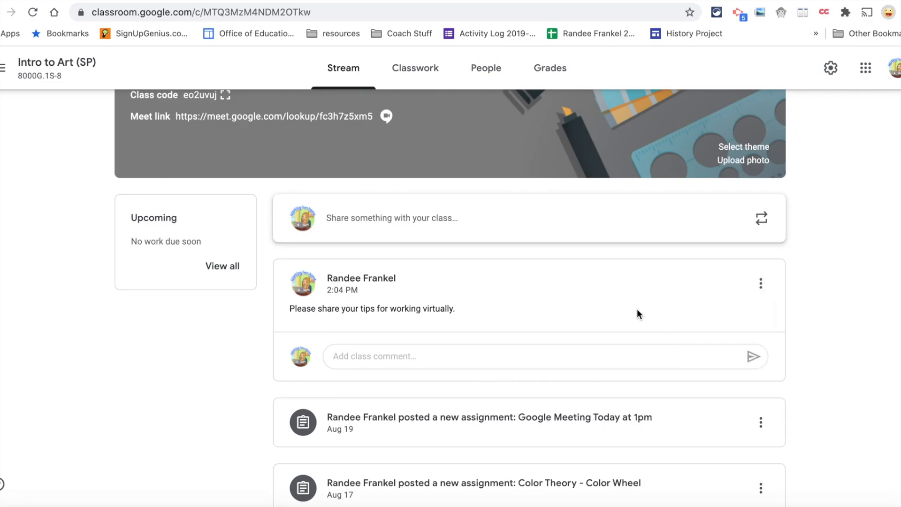
scroll("down", 3)
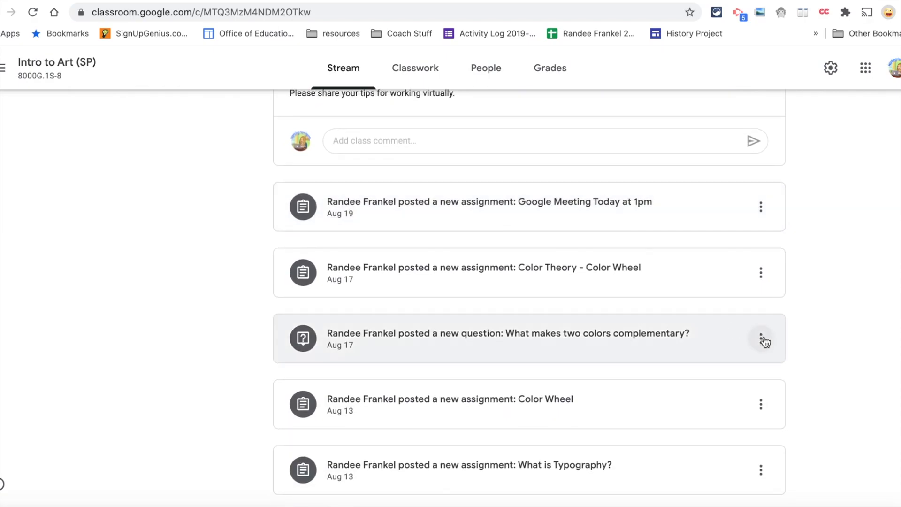
left_click(760, 338)
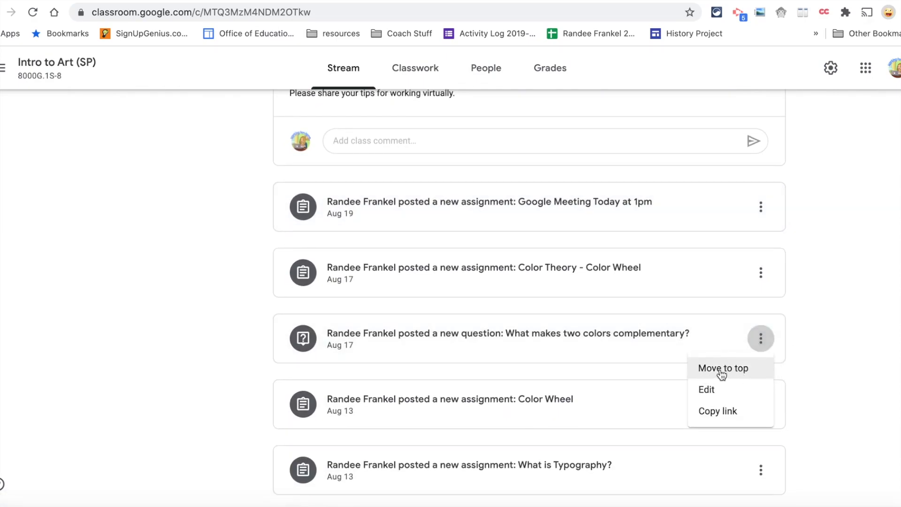